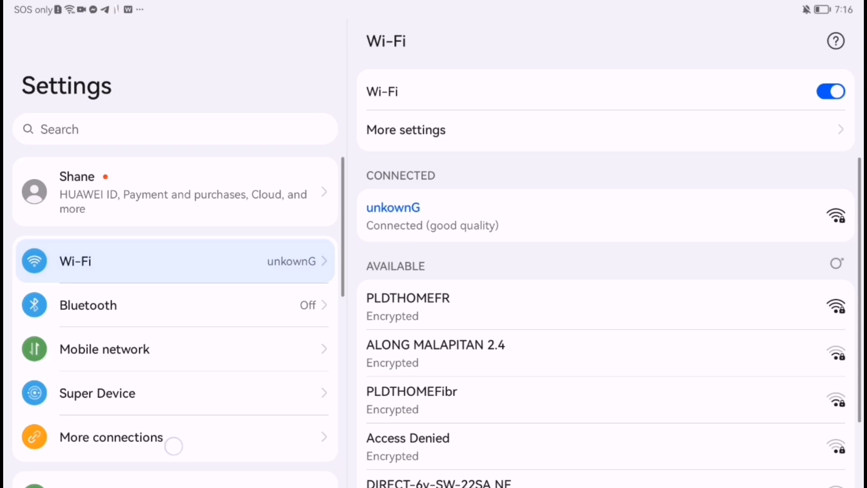
Scroll the installed apps list down to reach Melon Sandbox's entry.
{"action": "scroll", "scroll_direction": "down", "scroll_amount": 3}
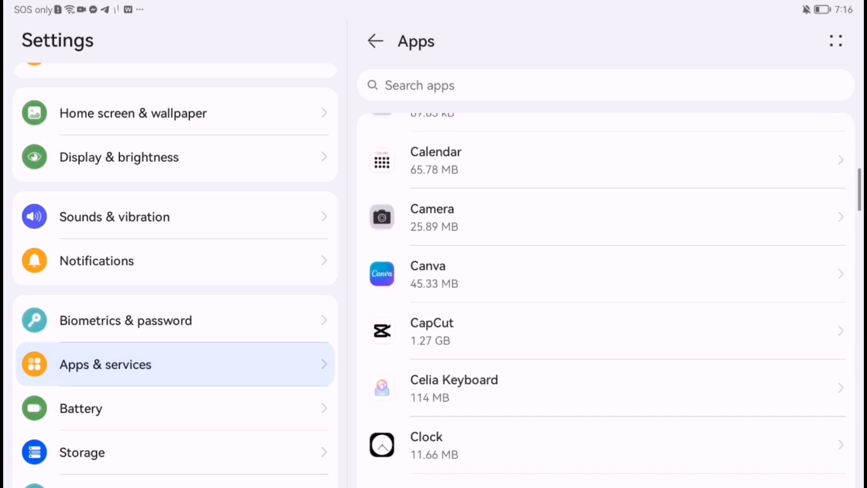
{"action": "scroll", "scroll_direction": "down", "scroll_amount": 3}
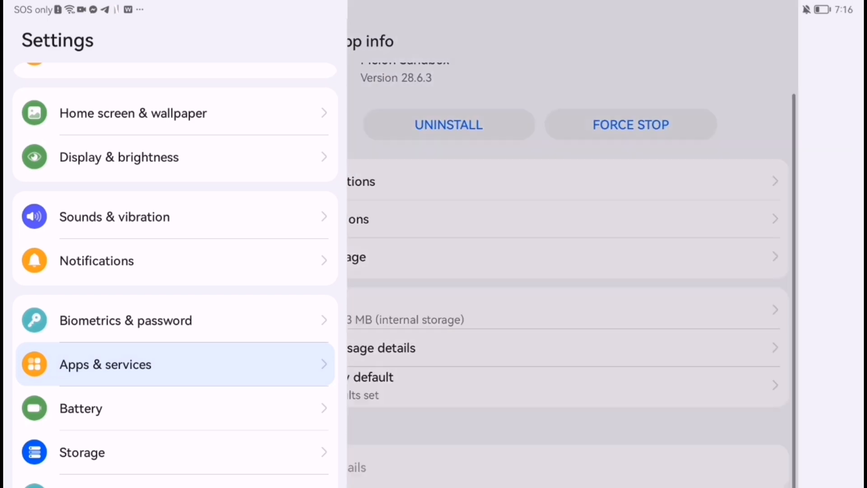
In Melon Sandbox's Storage page, clear the cache and delete all app data, confirming with OK.
{"action": "left_click", "coordinate": [354, 256]}
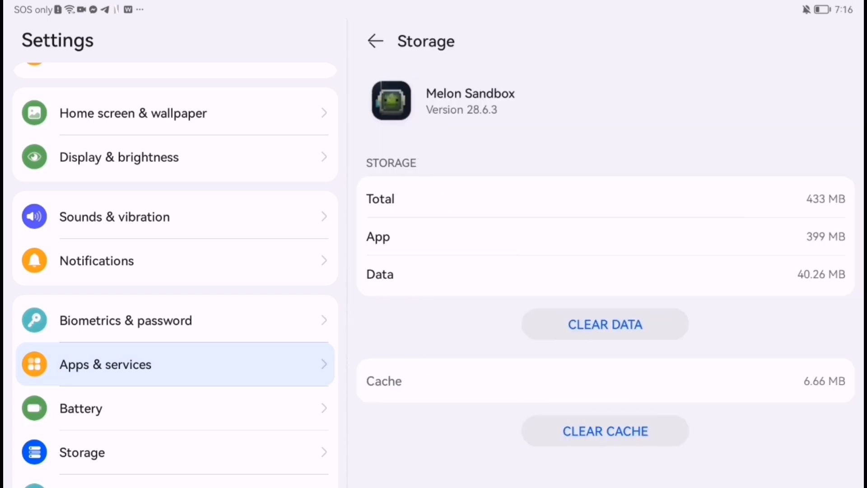
{"action": "left_click", "coordinate": [605, 430]}
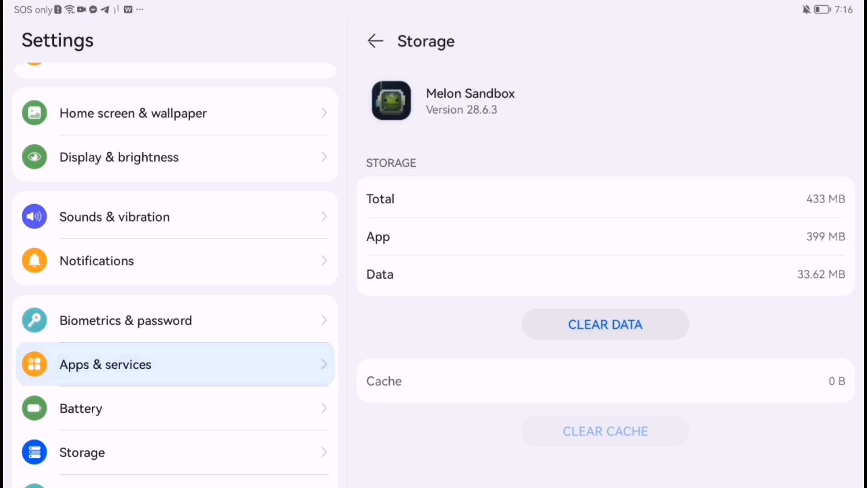
{"action": "left_click", "coordinate": [605, 324]}
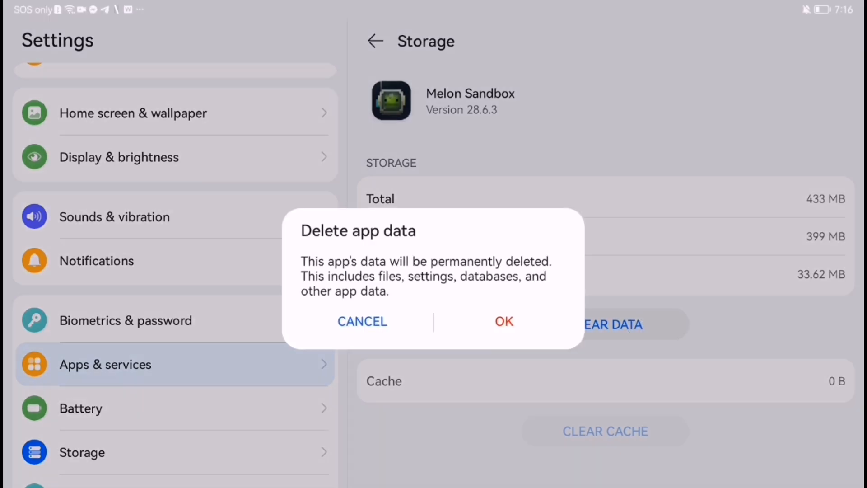
{"action": "left_click", "coordinate": [503, 322]}
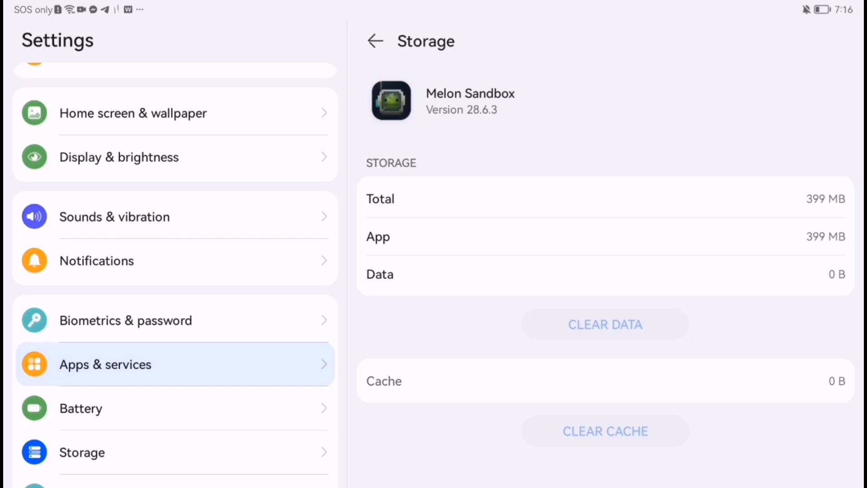
Uninstall Melon Sandbox with confirmation, then reinstall it from the Play Store and launch it.
{"action": "left_click", "coordinate": [375, 41]}
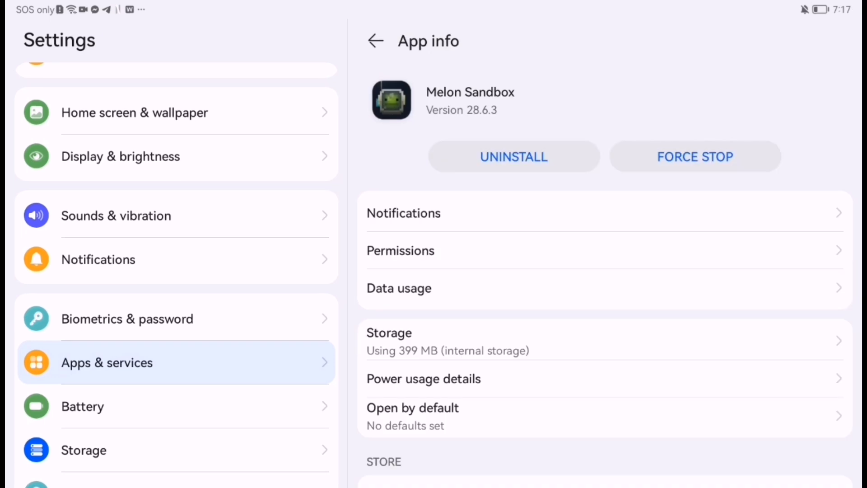
{"action": "left_click", "coordinate": [513, 156]}
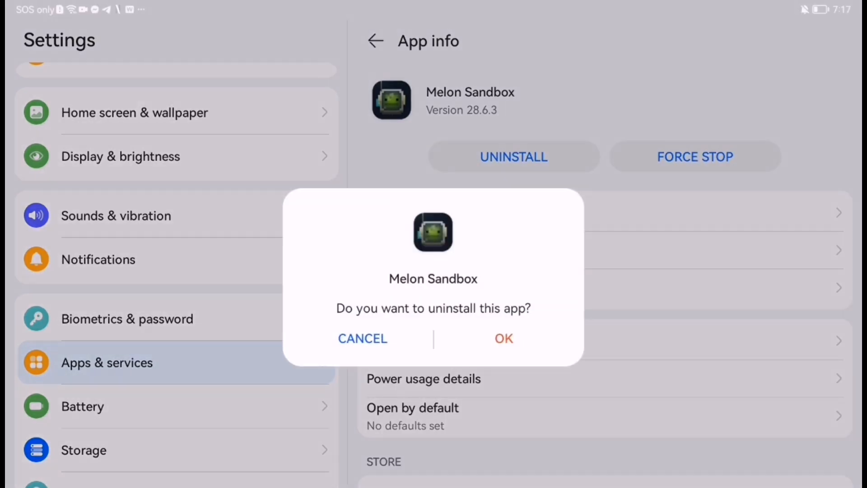
{"action": "left_click", "coordinate": [502, 338]}
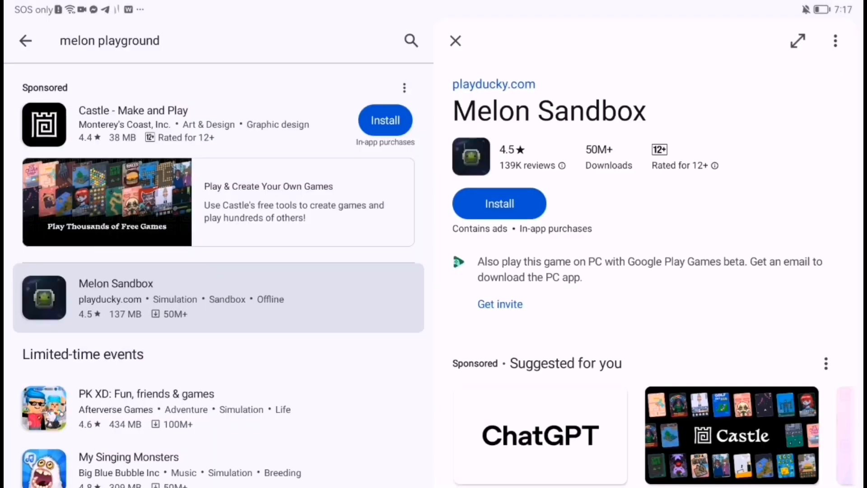
{"action": "left_click", "coordinate": [498, 204]}
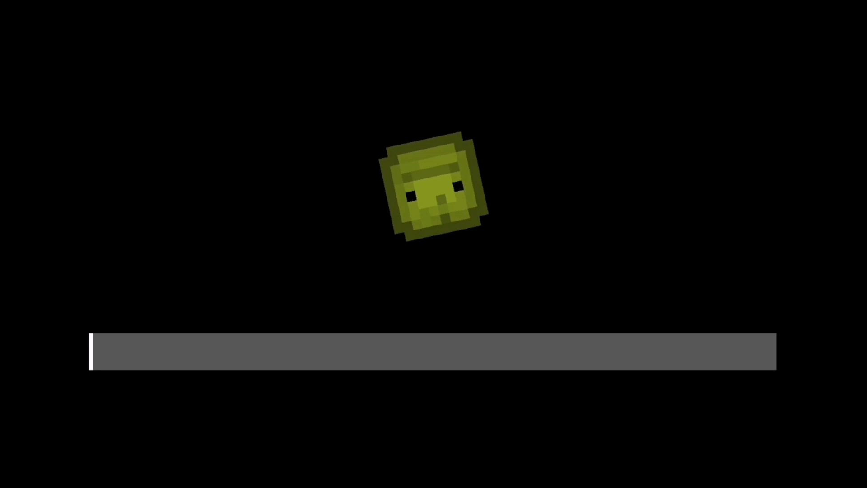